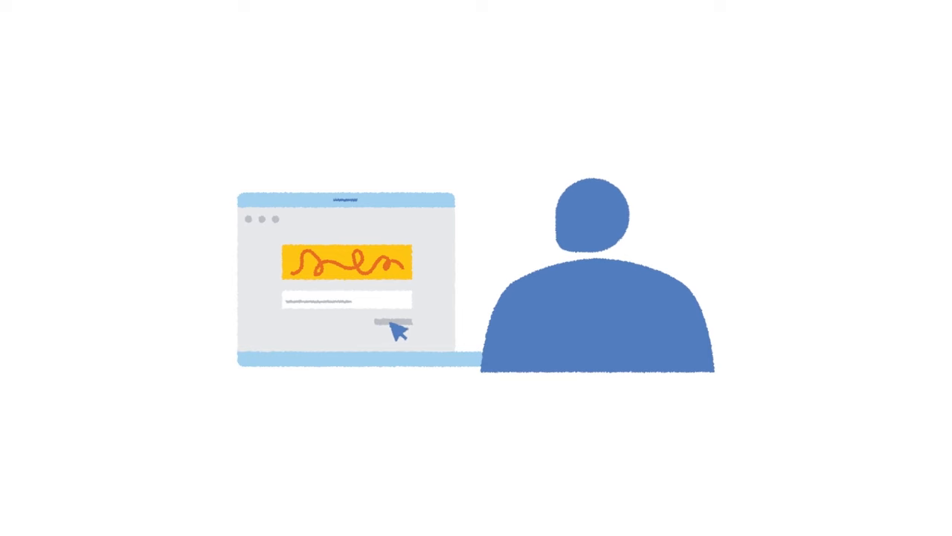
left_click(383, 325)
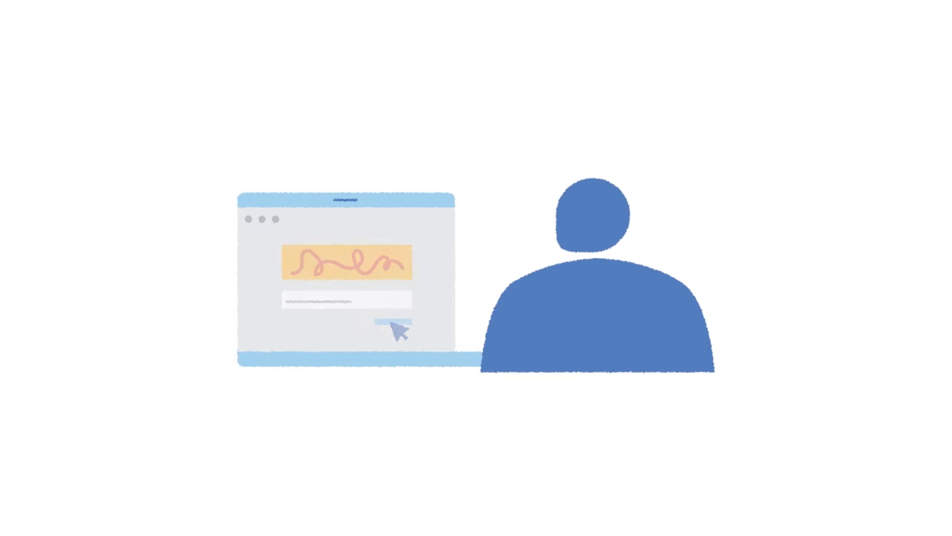